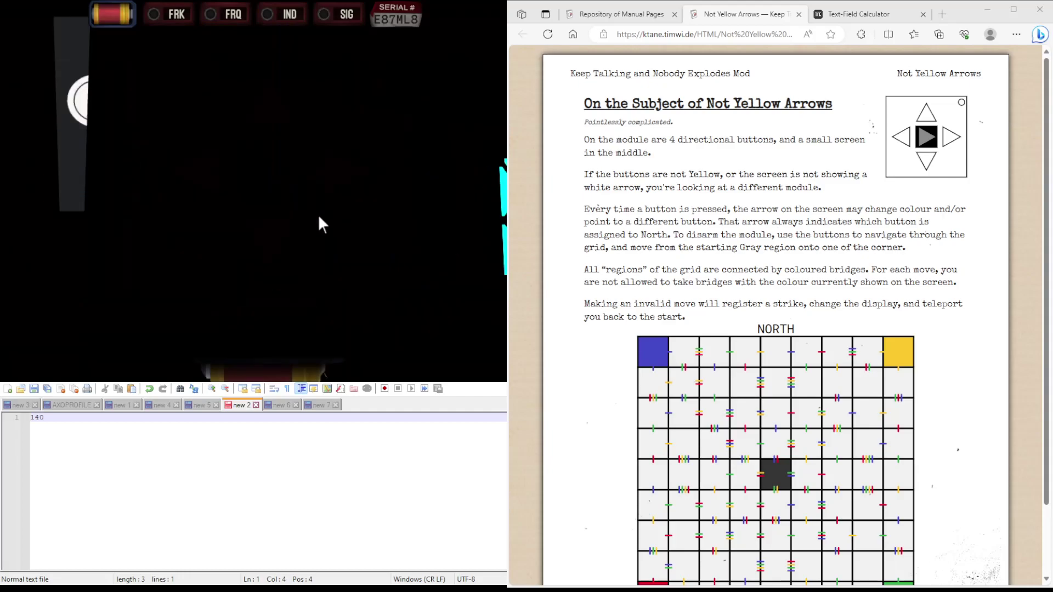
{"action": "mouse_move", "coordinate": [339, 235]}
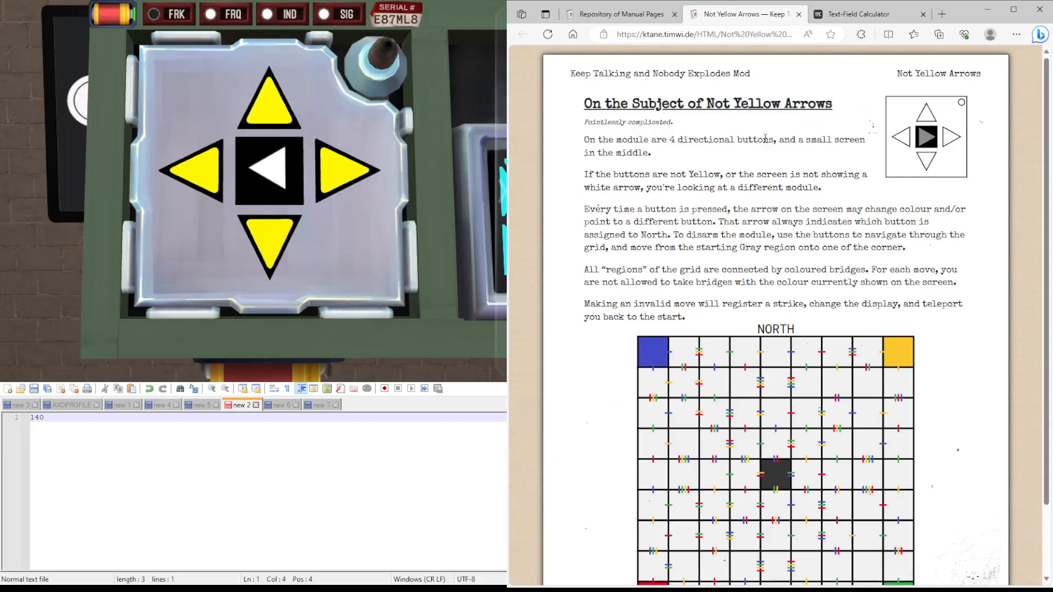
{"action": "scroll", "scroll_direction": "down", "scroll_amount": 3}
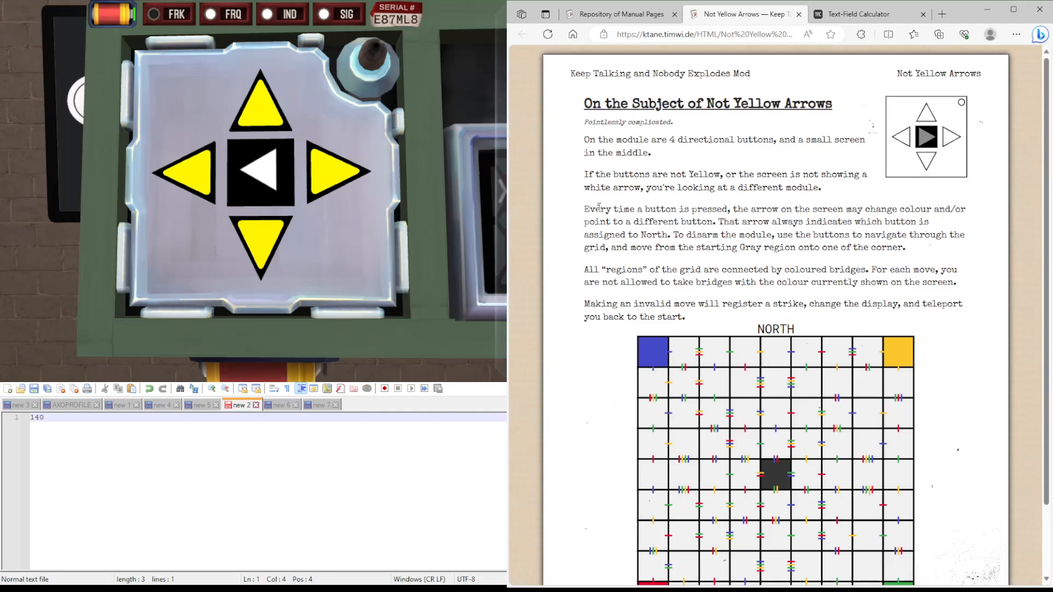
{"action": "left_click_drag", "start_coordinate": [586, 208], "coordinate": [899, 209]}
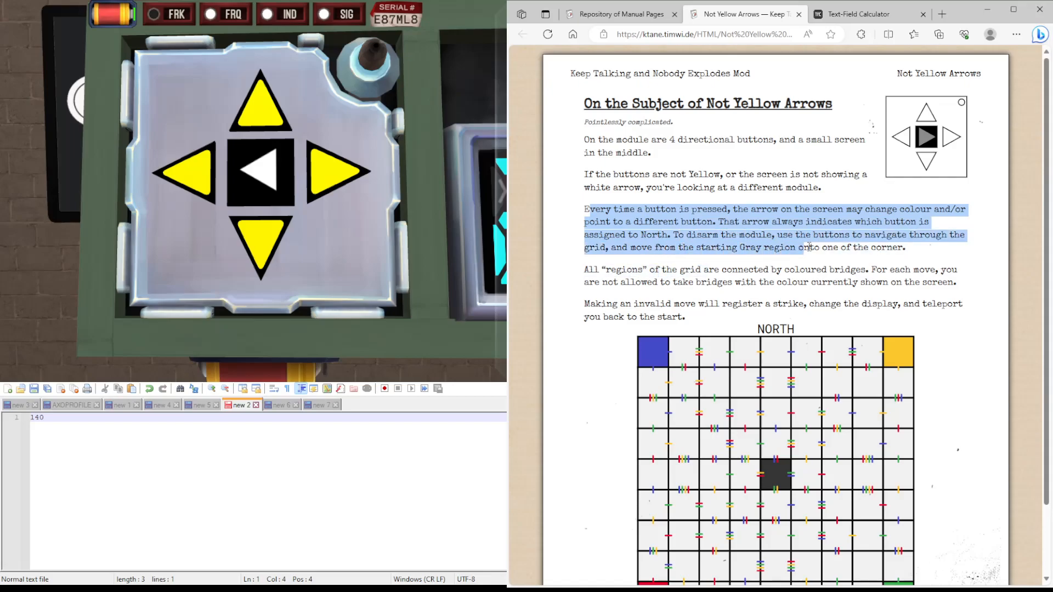
{"action": "scroll", "scroll_direction": "down", "scroll_amount": 3}
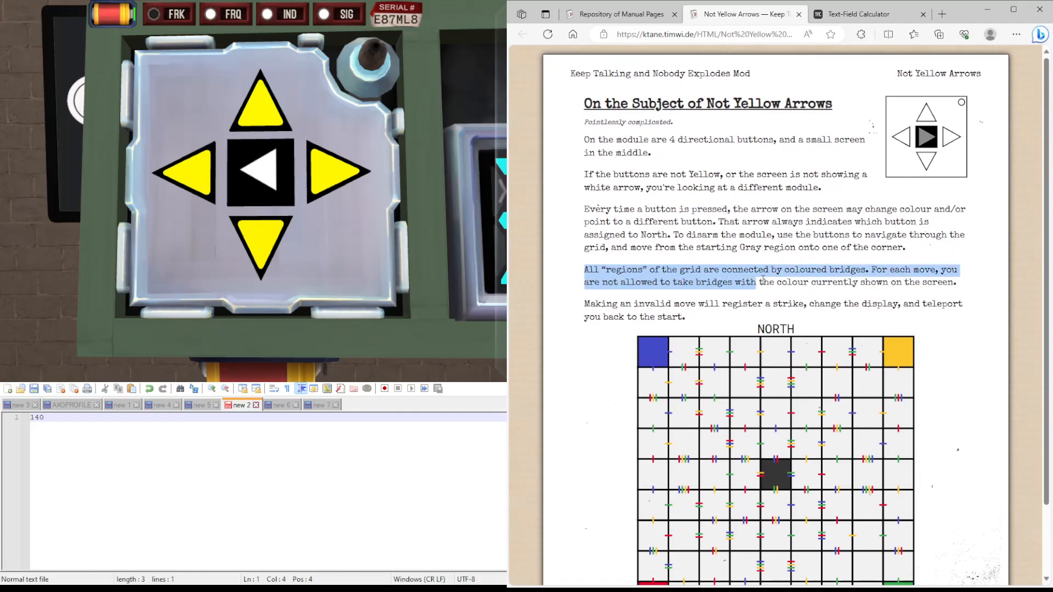
{"action": "left_click", "coordinate": [719, 261]}
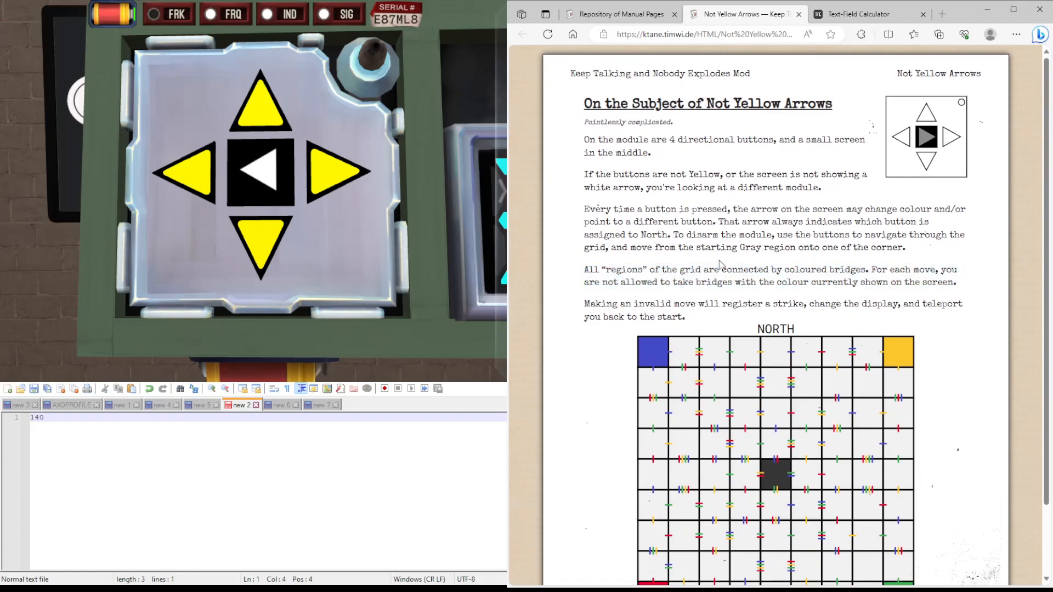
{"action": "scroll", "scroll_direction": "down", "scroll_amount": 3}
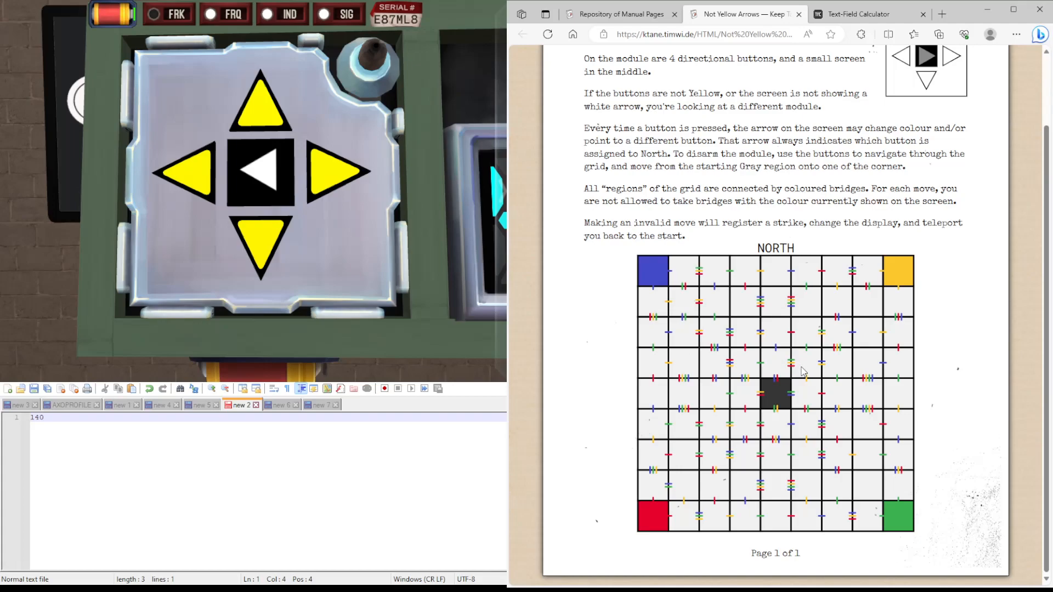
{"action": "mouse_move", "coordinate": [791, 369]}
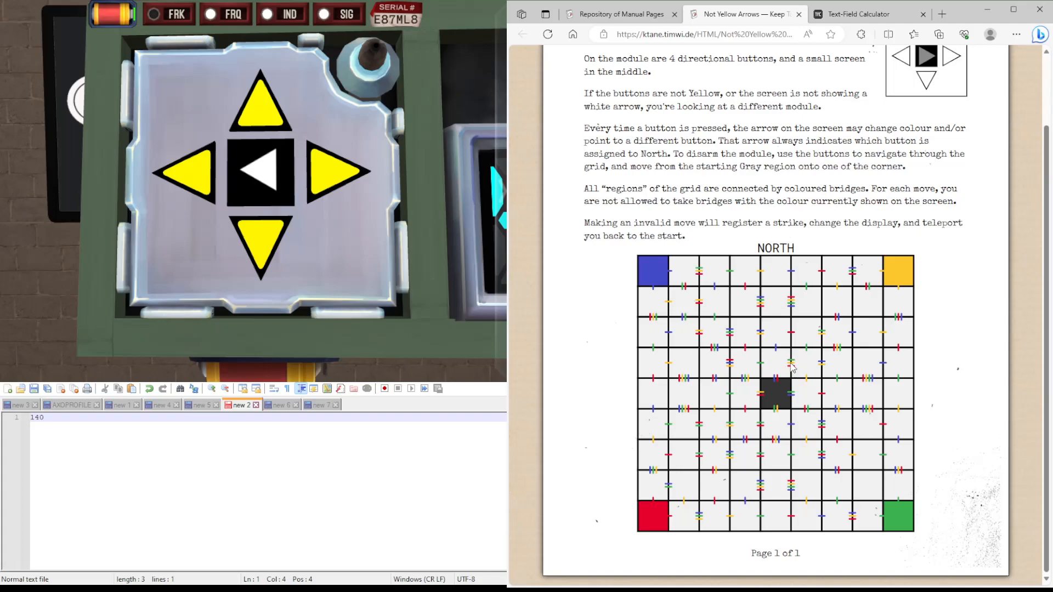
{"action": "mouse_move", "coordinate": [785, 363]}
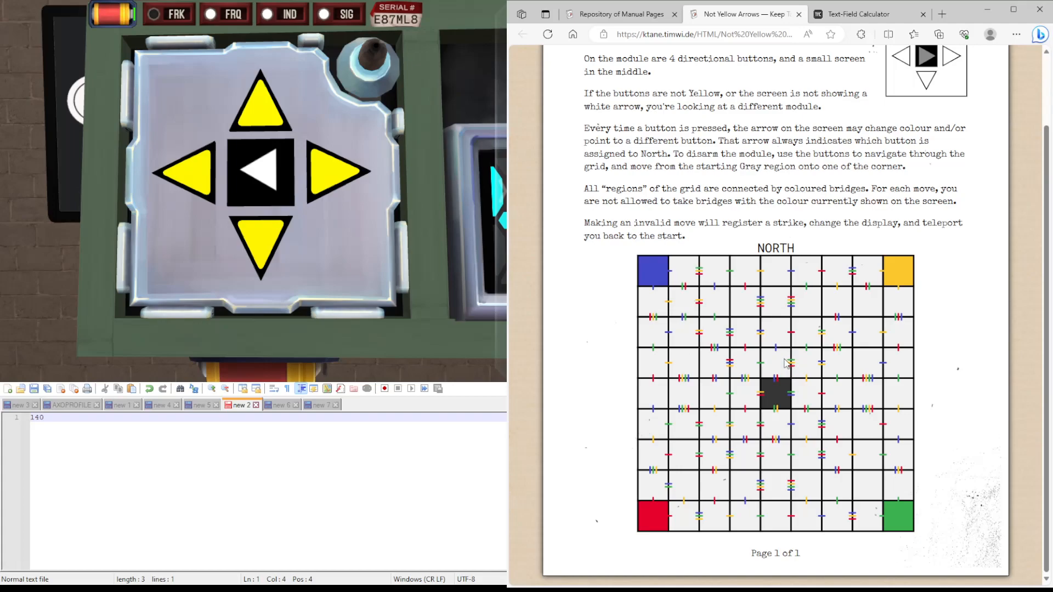
{"action": "mouse_move", "coordinate": [774, 344]}
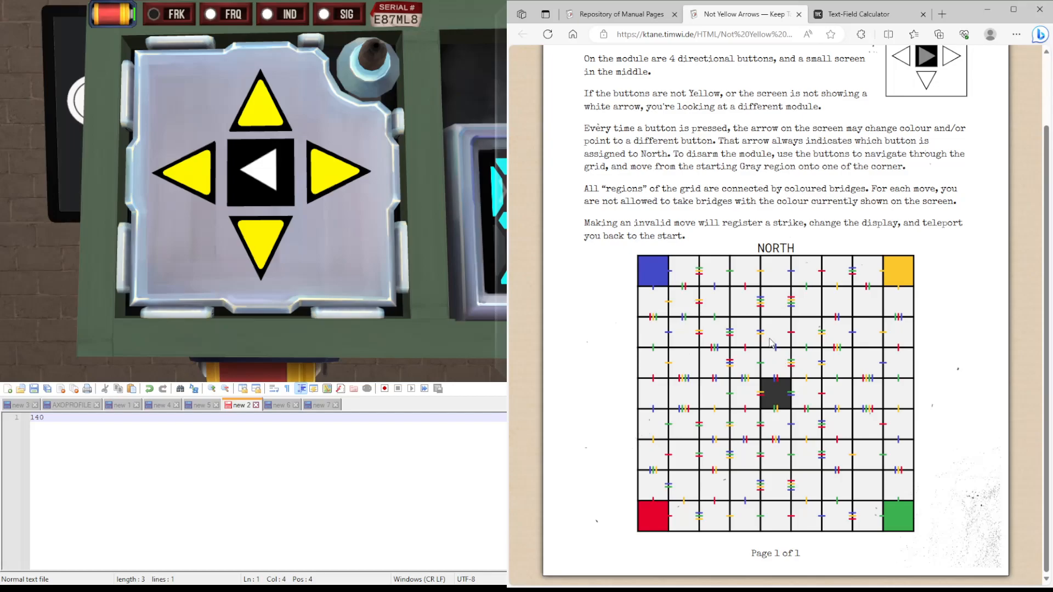
{"action": "mouse_move", "coordinate": [790, 362]}
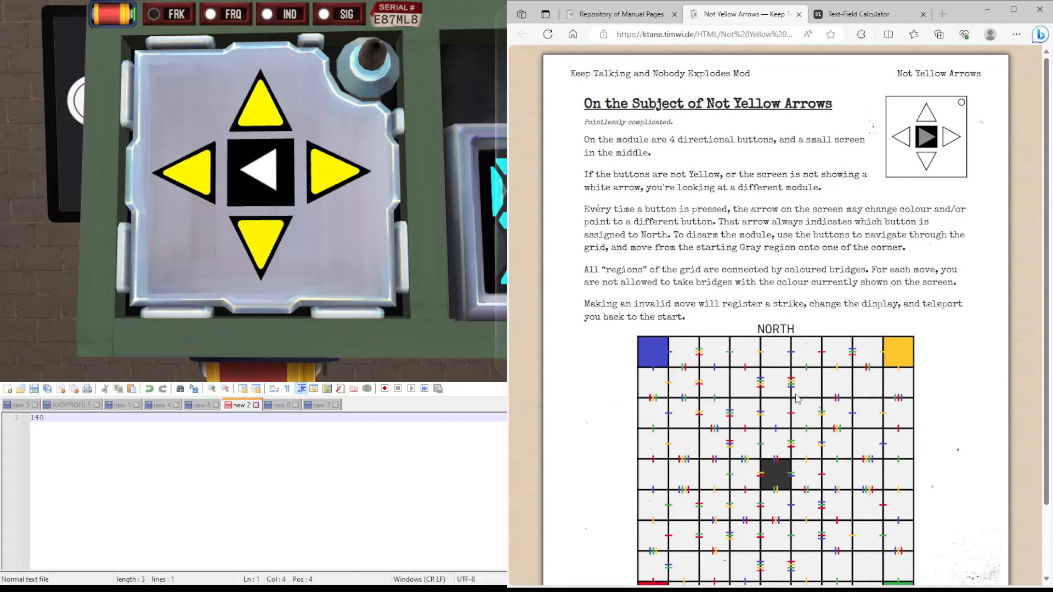
{"action": "scroll", "scroll_direction": "down", "scroll_amount": 3}
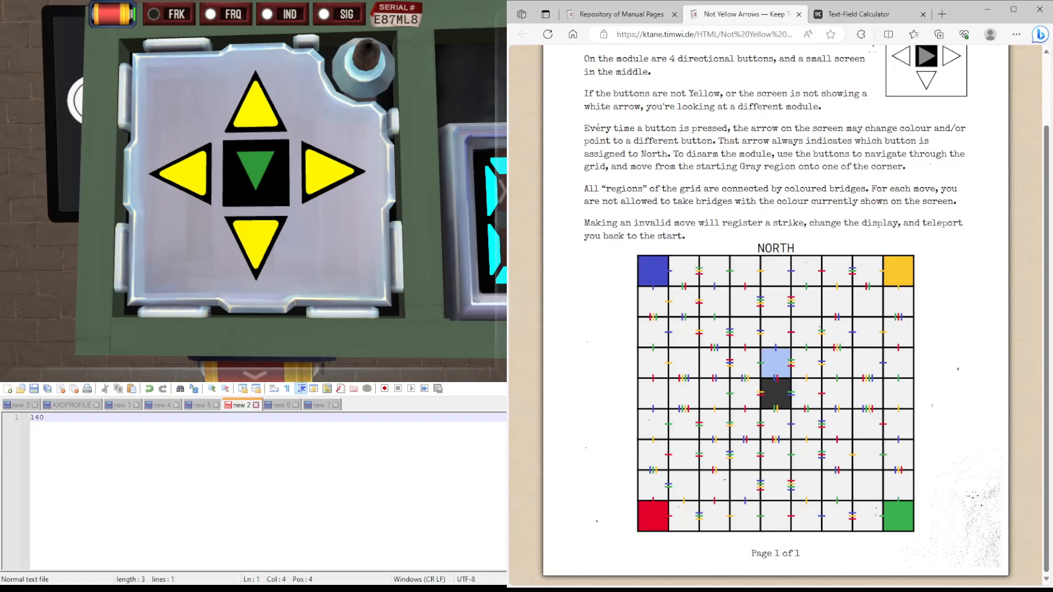
{"action": "mouse_move", "coordinate": [336, 252]}
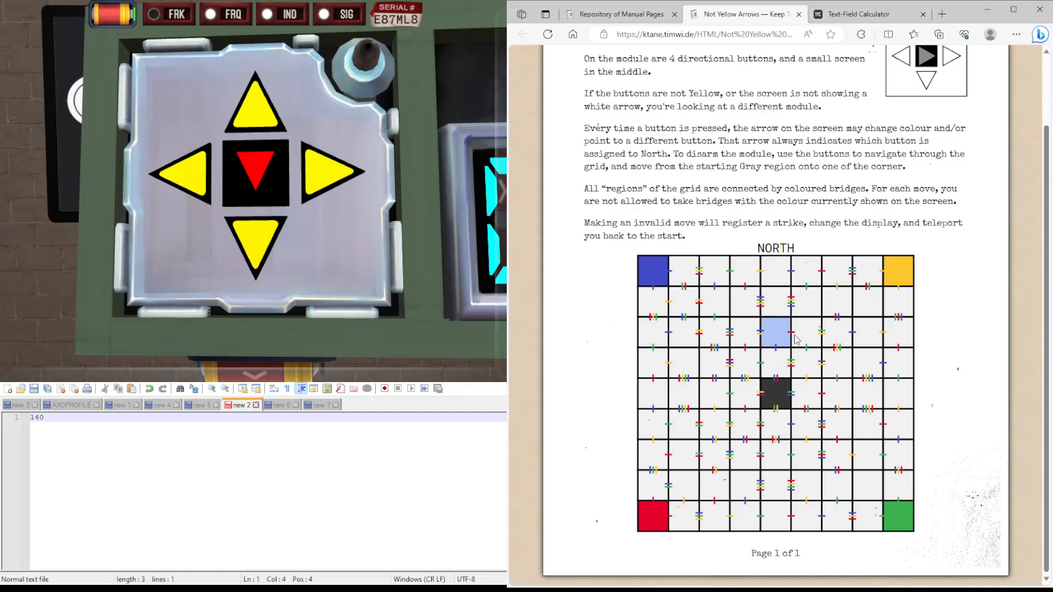
{"action": "mouse_move", "coordinate": [786, 339]}
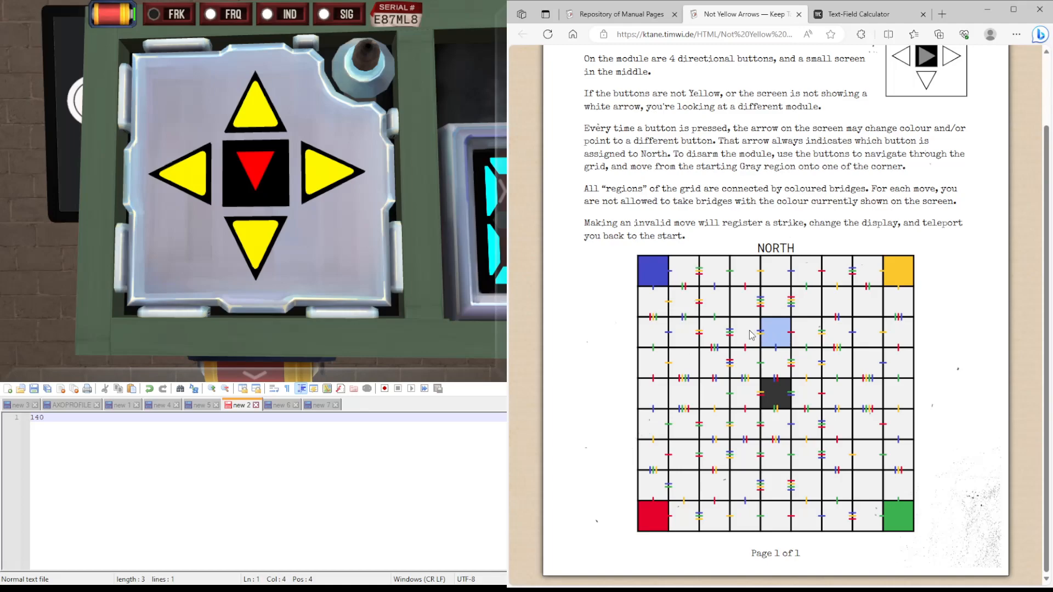
{"action": "mouse_move", "coordinate": [360, 261]}
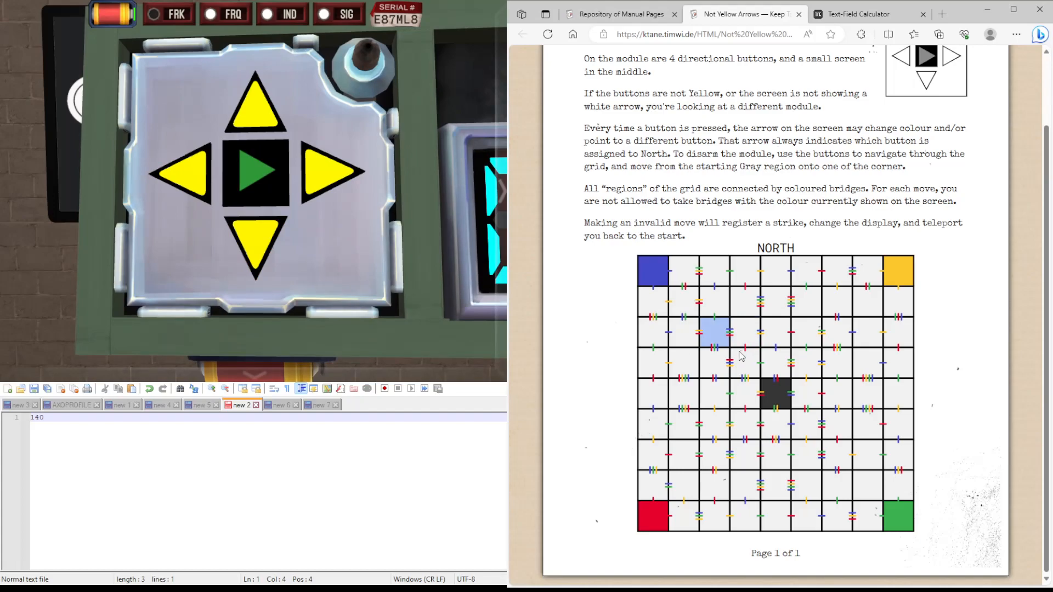
{"action": "mouse_move", "coordinate": [725, 341]}
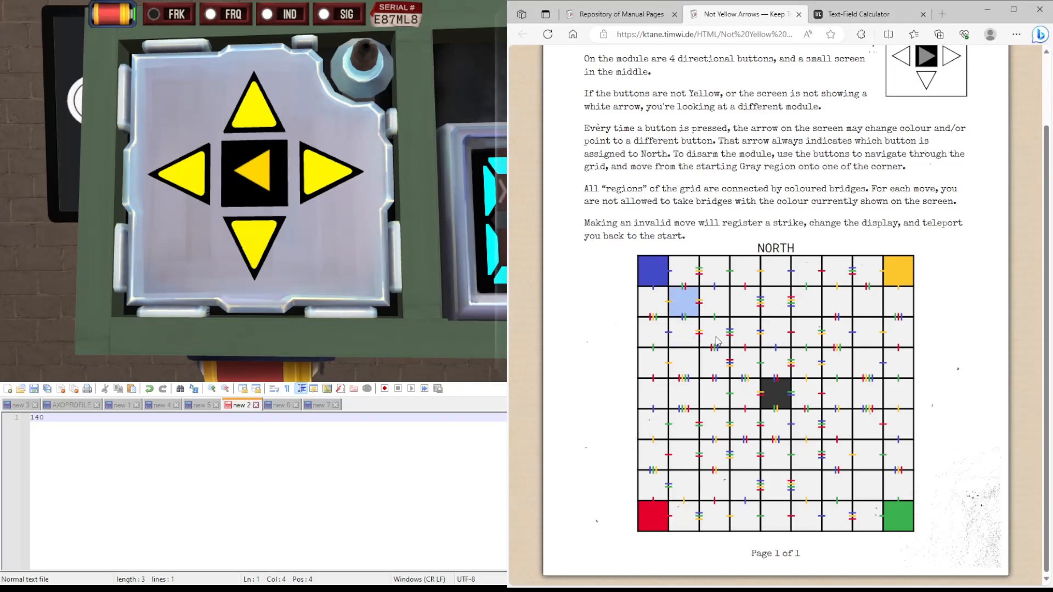
{"action": "mouse_move", "coordinate": [678, 310]}
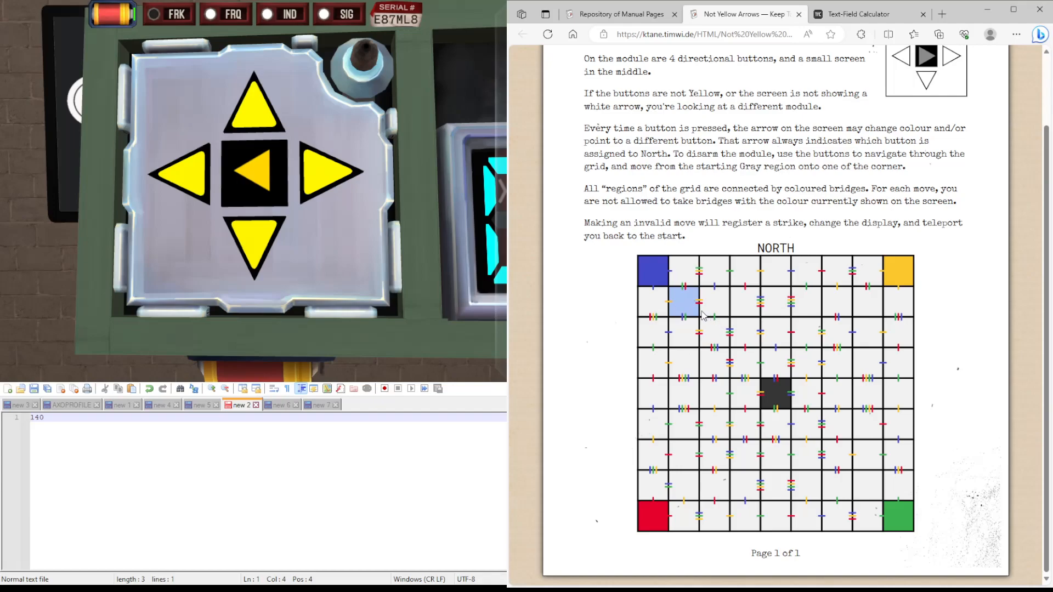
{"action": "mouse_move", "coordinate": [691, 321]}
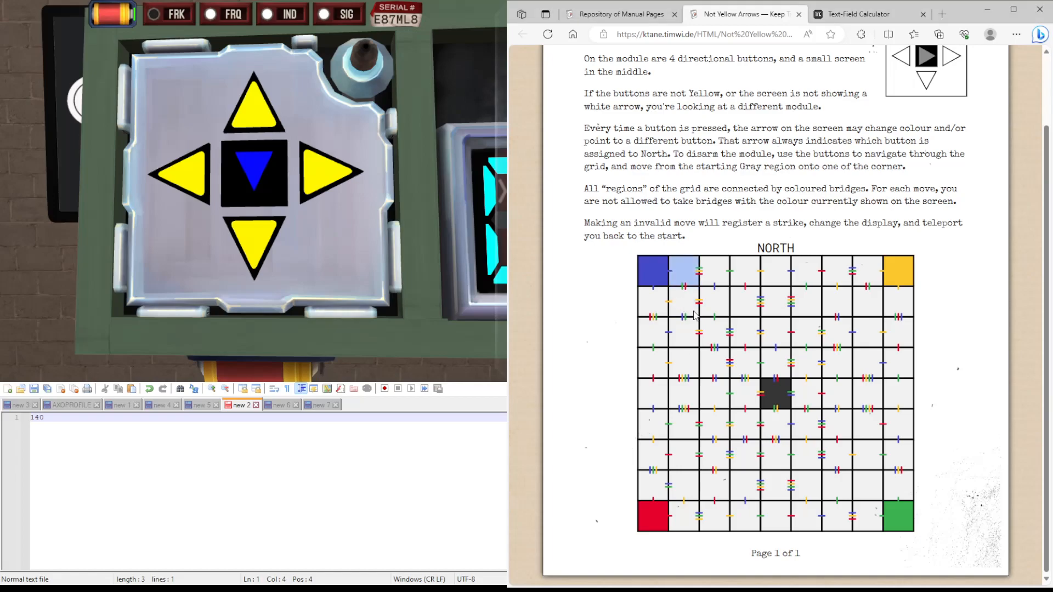
{"action": "mouse_move", "coordinate": [675, 277]}
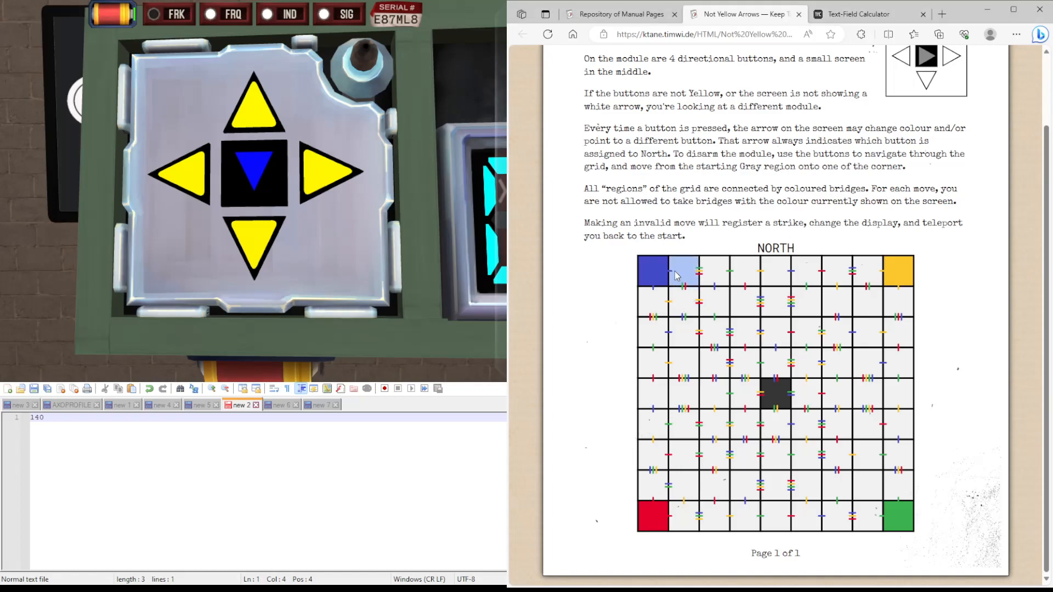
{"action": "mouse_move", "coordinate": [665, 303]}
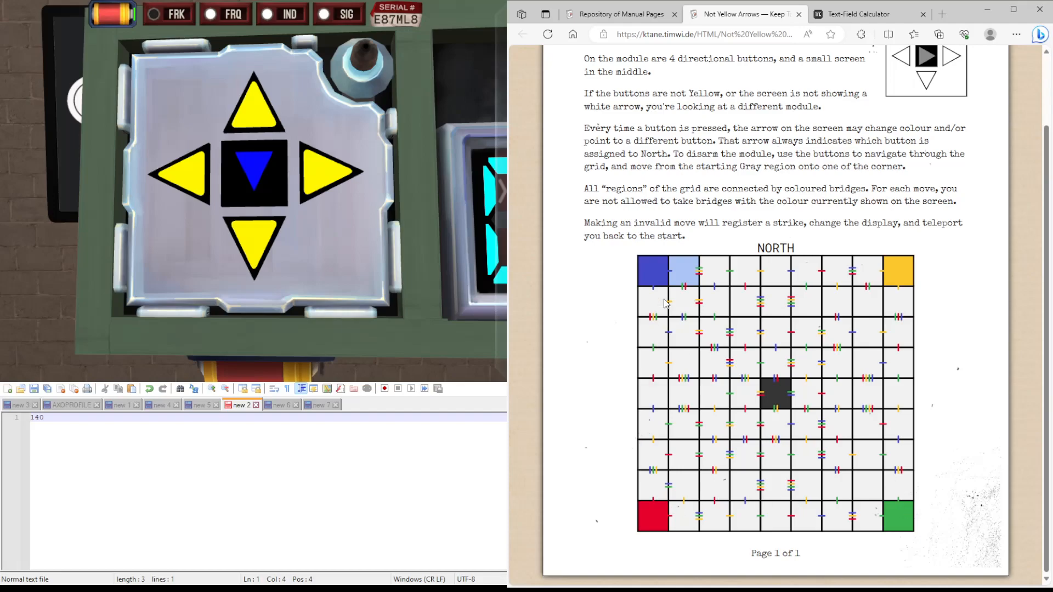
{"action": "mouse_move", "coordinate": [651, 318]}
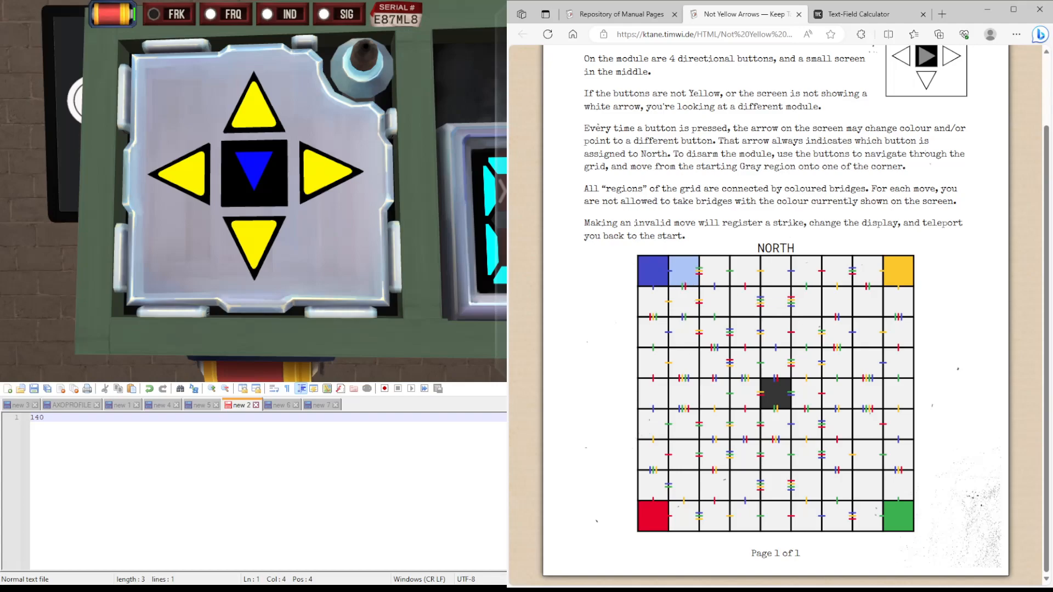
{"action": "mouse_move", "coordinate": [377, 230]}
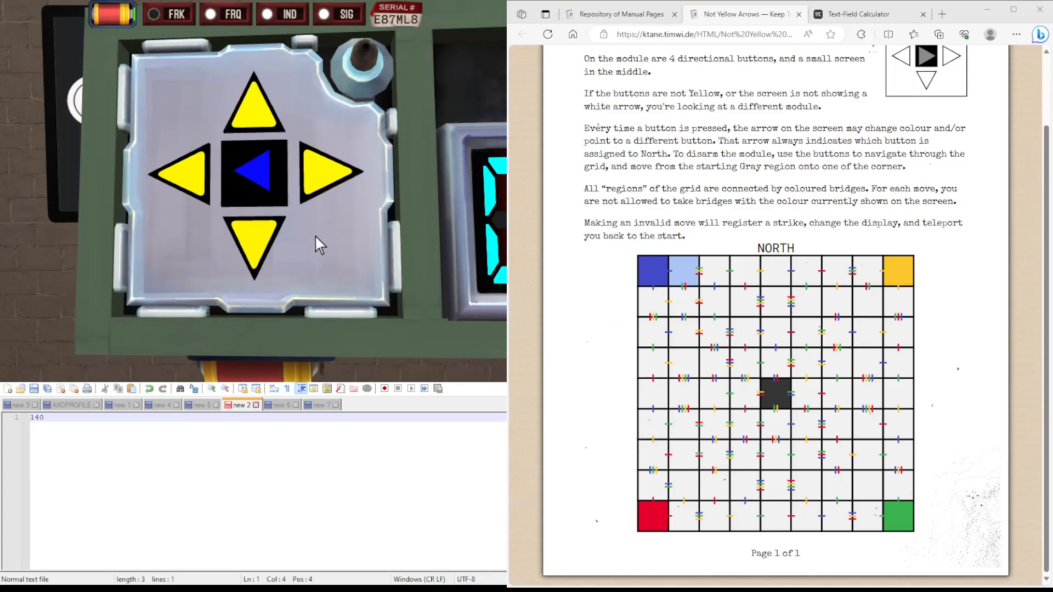
{"action": "mouse_move", "coordinate": [249, 207]}
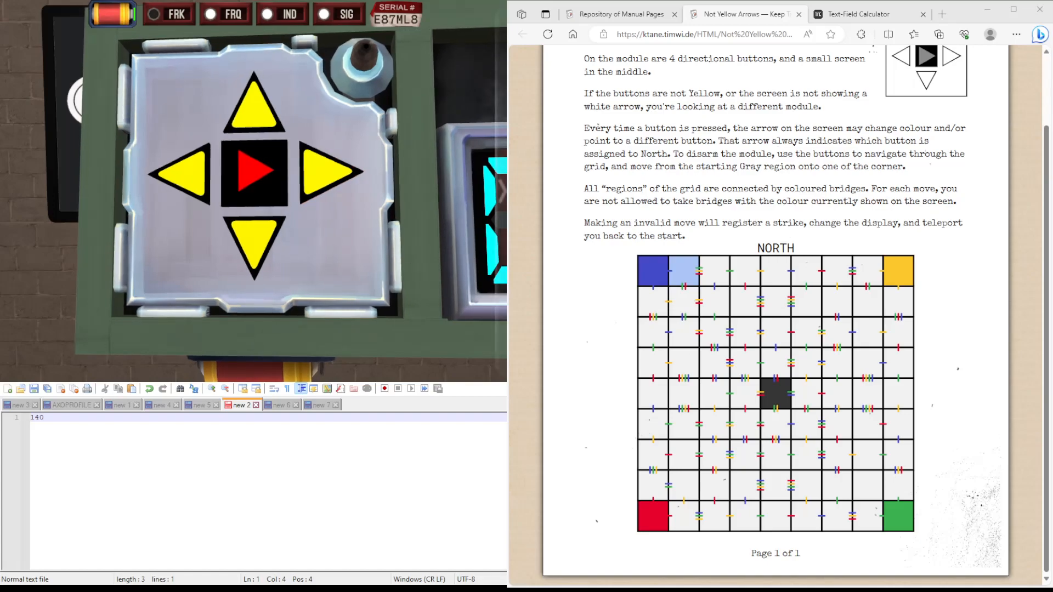
{"action": "mouse_move", "coordinate": [324, 234]}
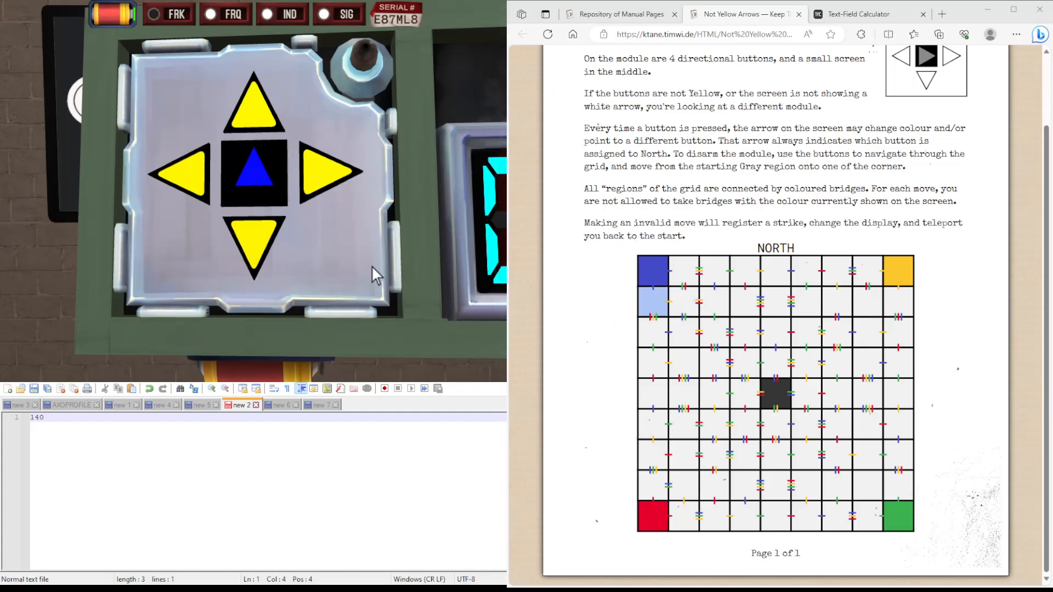
{"action": "mouse_move", "coordinate": [311, 253]}
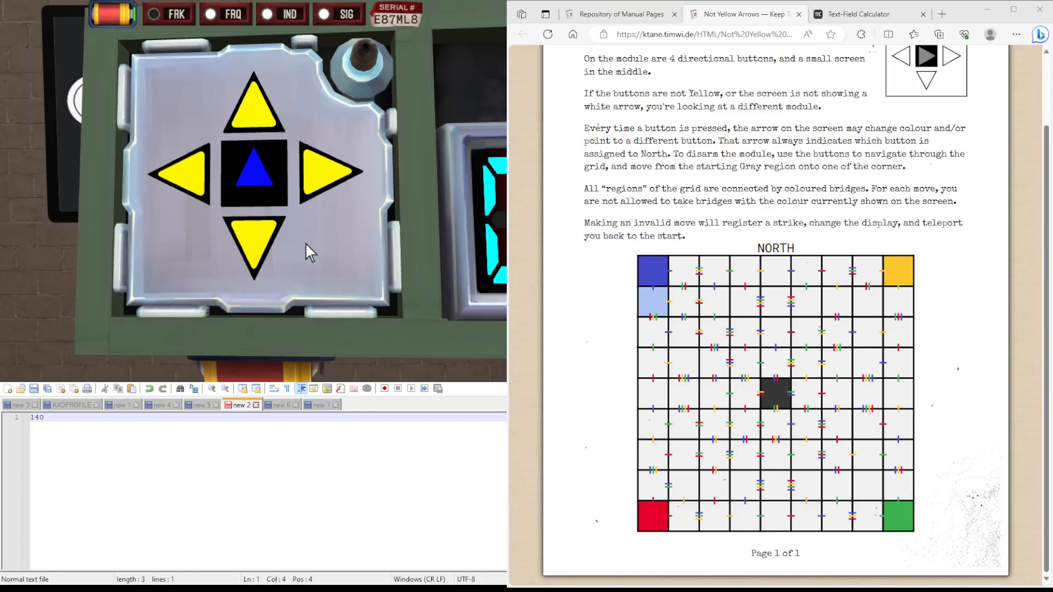
Move through the maze following the manual grid until the module shows GG
{"action": "left_click", "coordinate": [259, 240]}
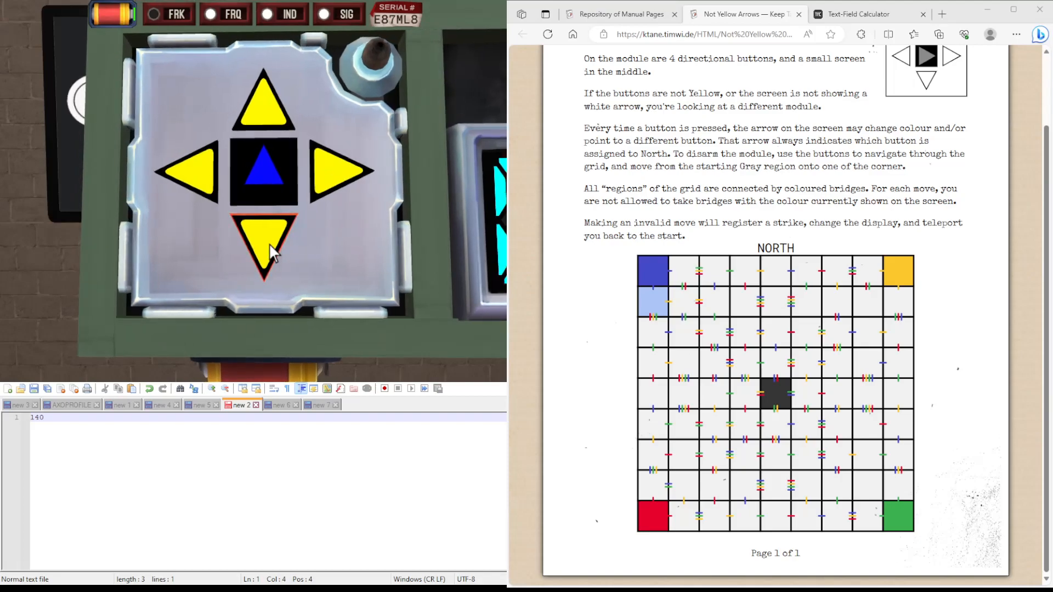
{"action": "left_click", "coordinate": [262, 242]}
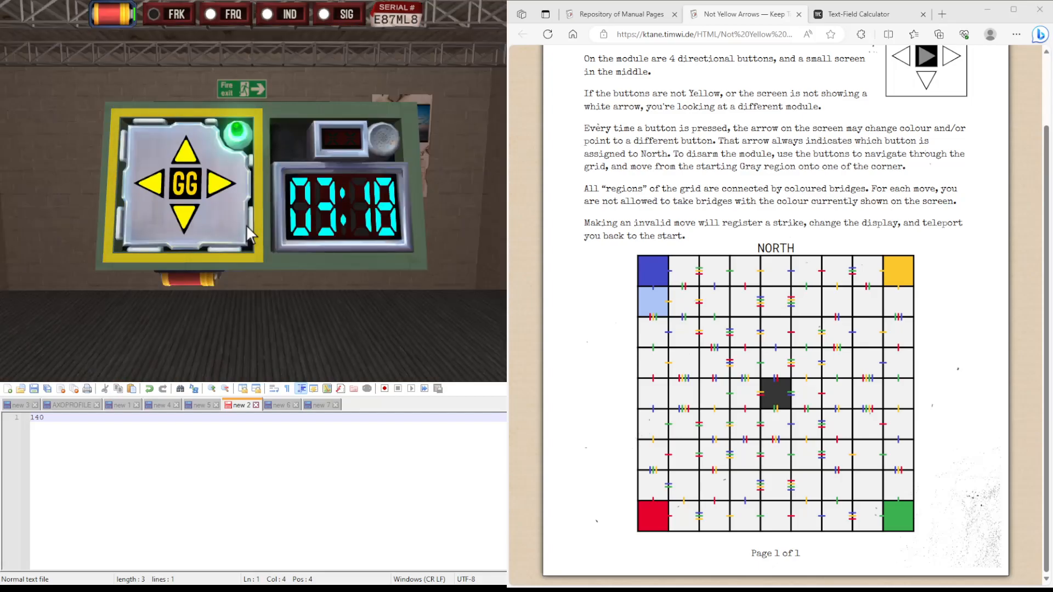
{"action": "mouse_move", "coordinate": [234, 209]}
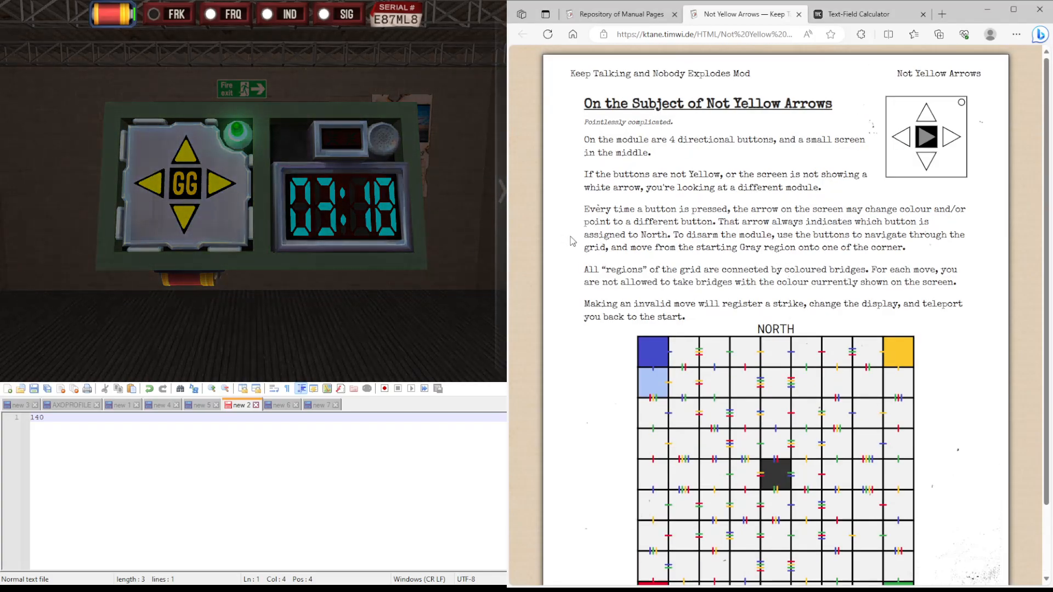
Review the first bomb's Free Play results page and continue from it
{"action": "scroll", "scroll_direction": "down", "scroll_amount": 3}
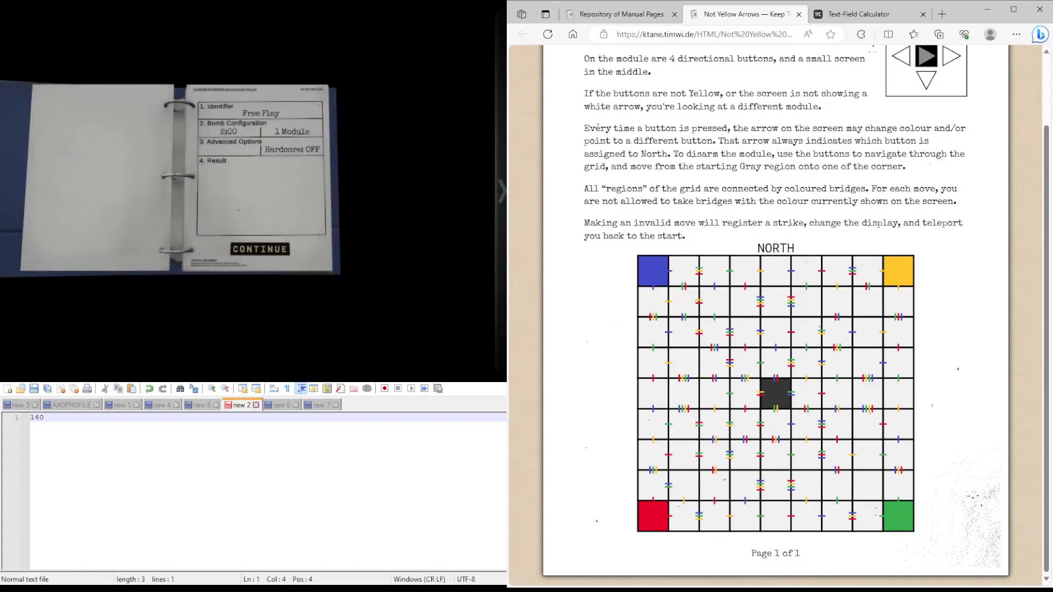
{"action": "left_click", "coordinate": [259, 249]}
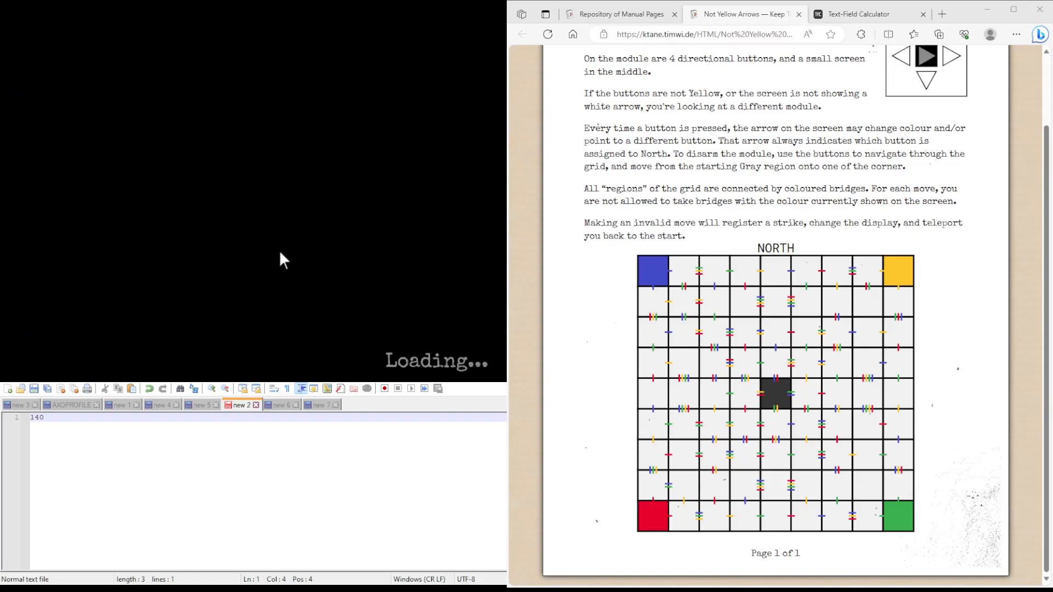
{"action": "mouse_move", "coordinate": [263, 199]}
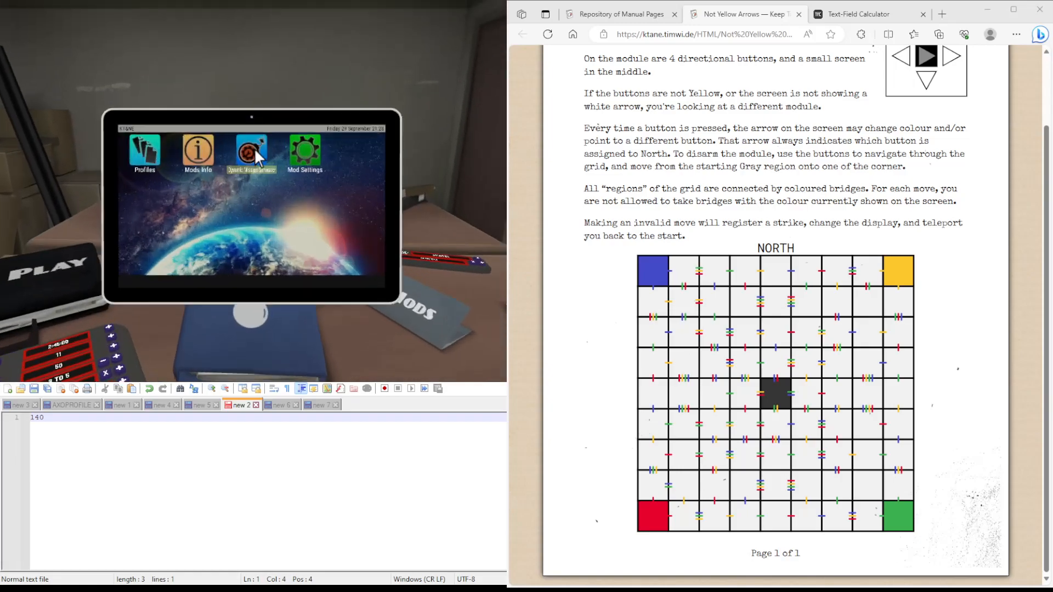
Launch a new bomb from the office tablet
{"action": "left_click", "coordinate": [251, 149]}
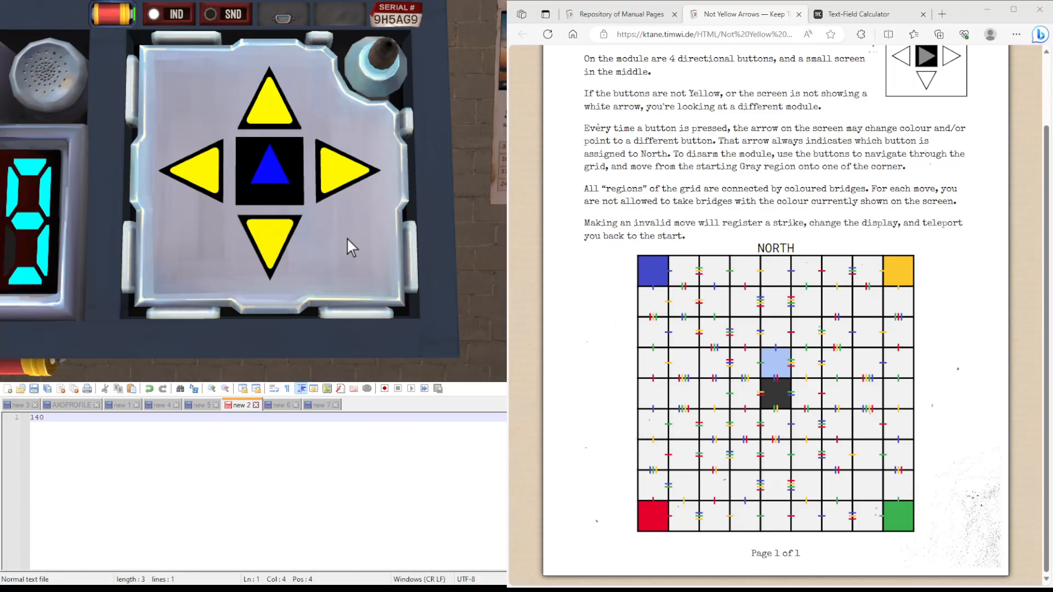
Step out of the gray start and move north-east through the grid, avoiding the shown colour
{"action": "left_click", "coordinate": [344, 173]}
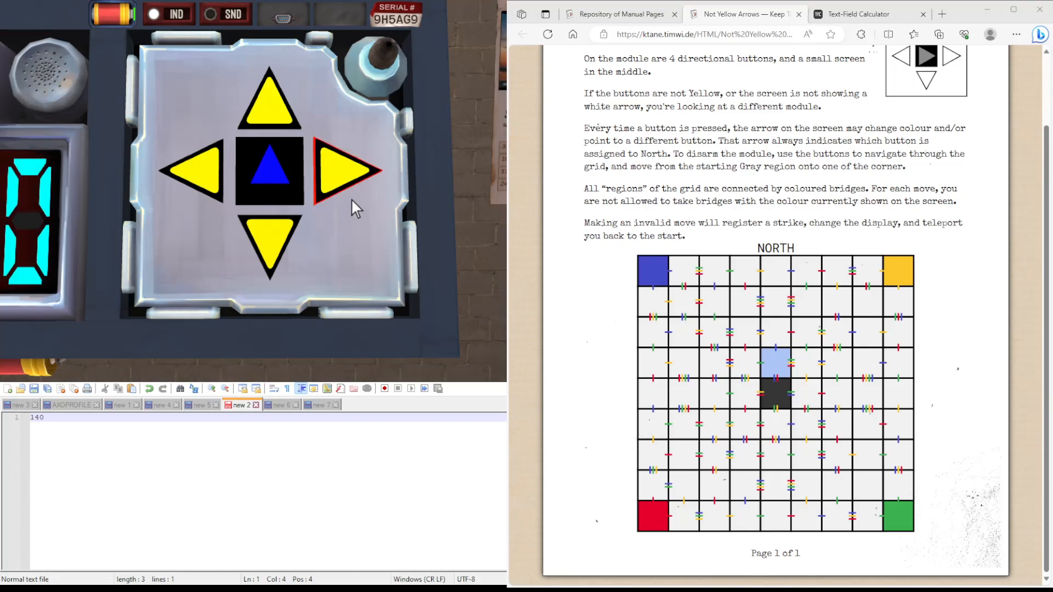
{"action": "left_click", "coordinate": [342, 171]}
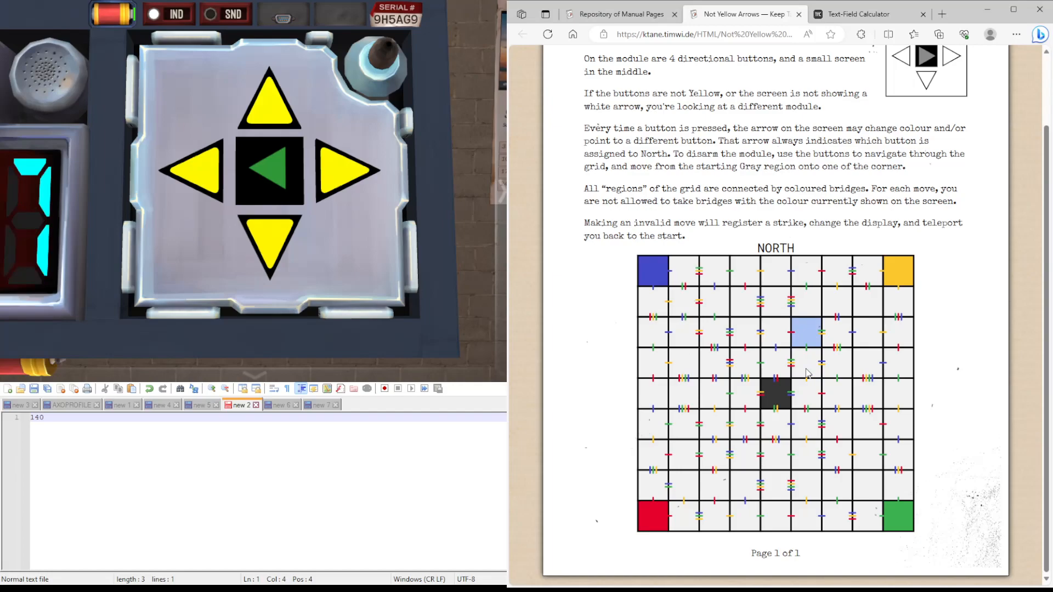
{"action": "mouse_move", "coordinate": [386, 228]}
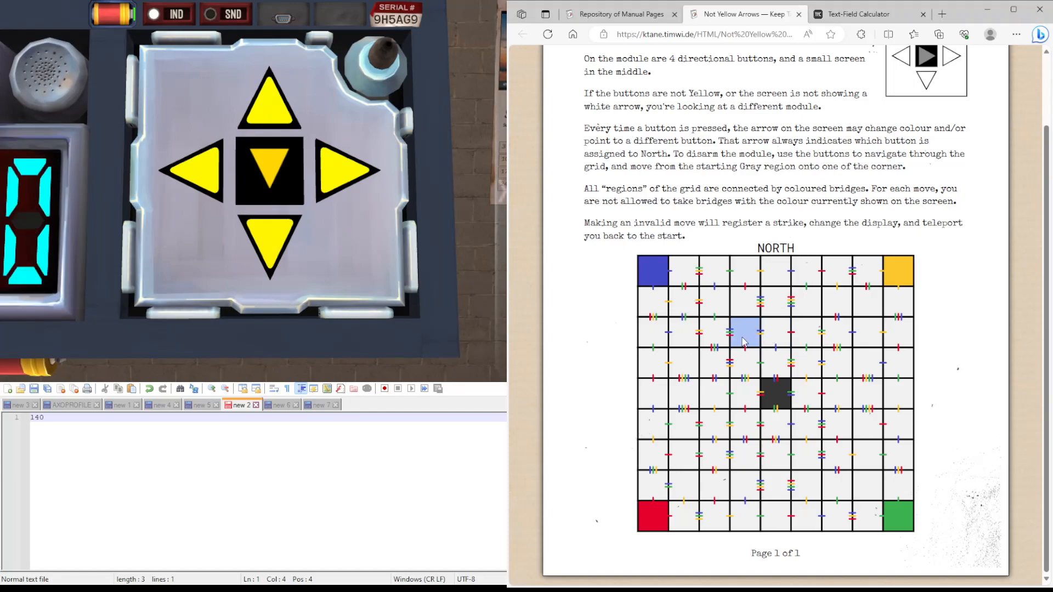
{"action": "mouse_move", "coordinate": [373, 266]}
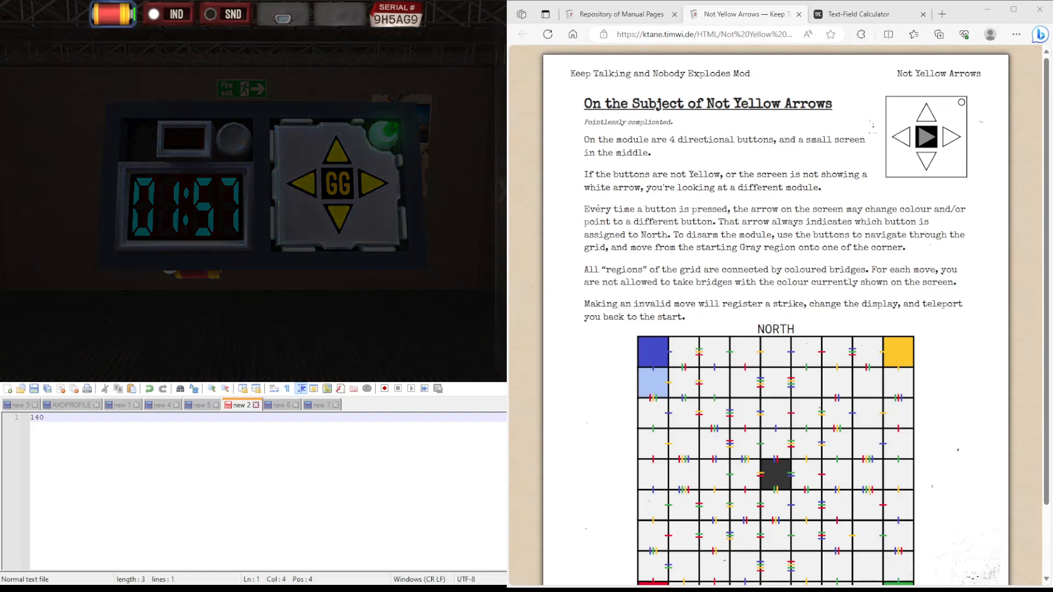
View the second bomb's results page showing DEFUSED with 01:57 remaining
{"action": "scroll", "scroll_direction": "down", "scroll_amount": 3}
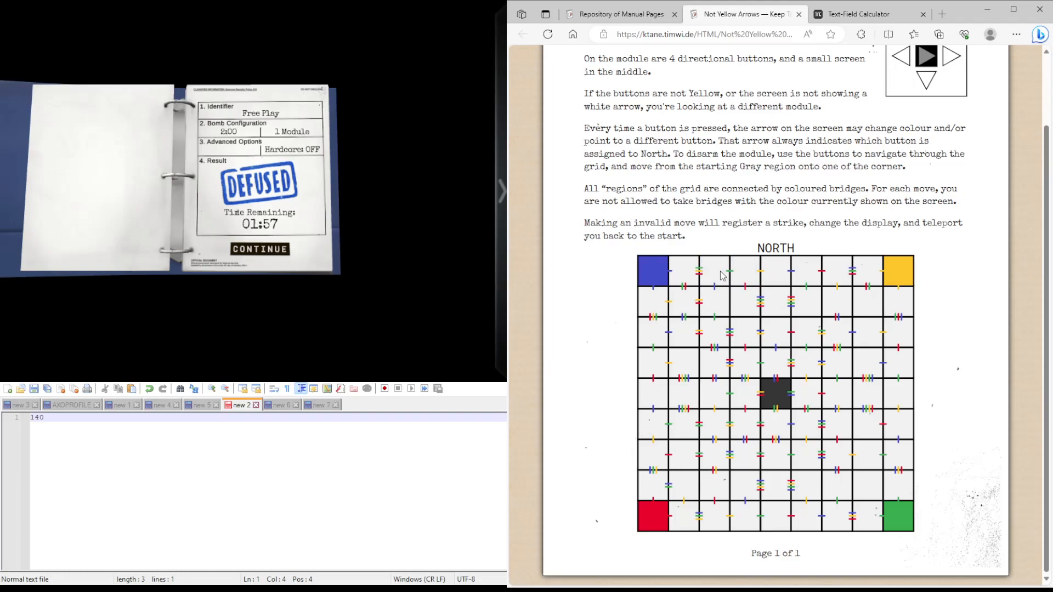
{"action": "left_click", "coordinate": [713, 271]}
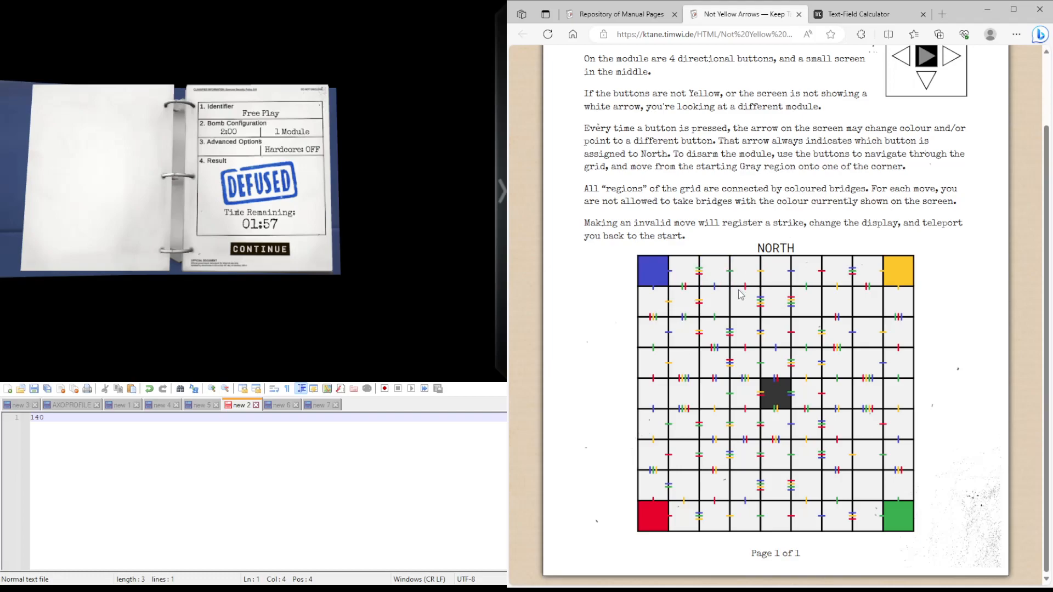
{"action": "mouse_move", "coordinate": [729, 290]}
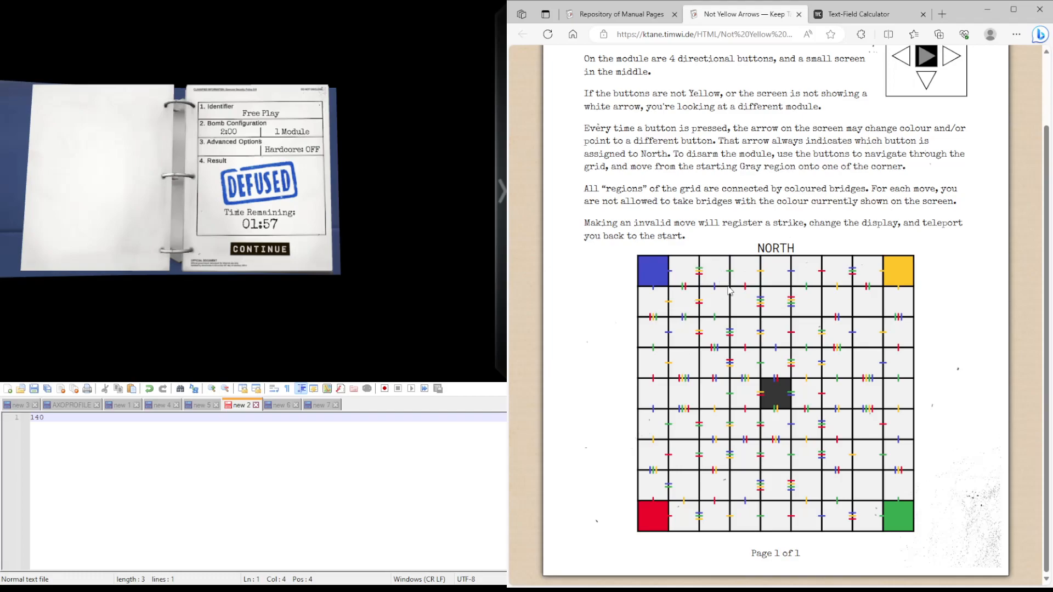
{"action": "mouse_move", "coordinate": [717, 285]}
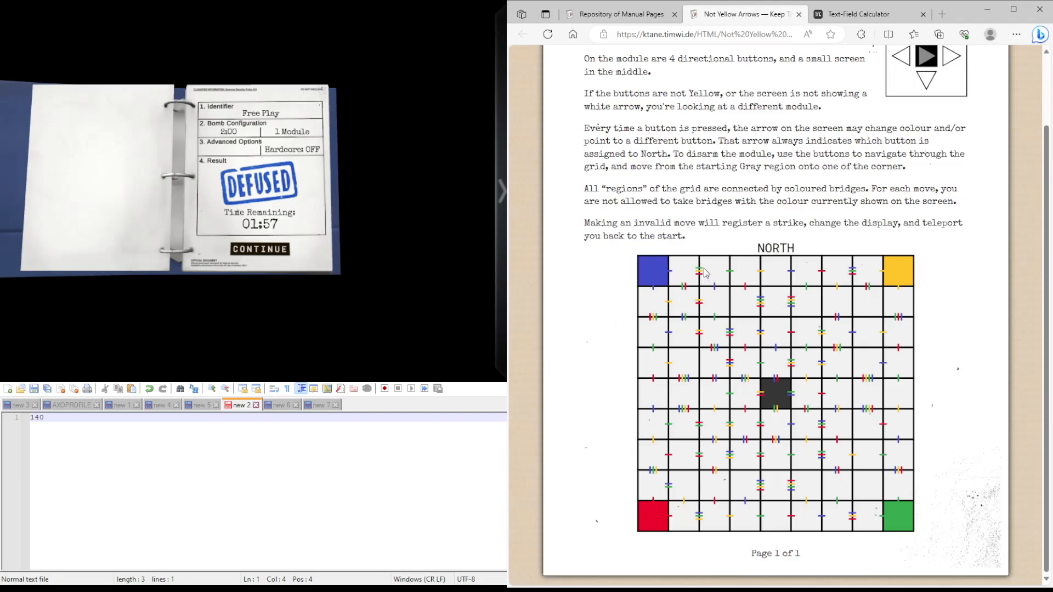
{"action": "mouse_move", "coordinate": [733, 279]}
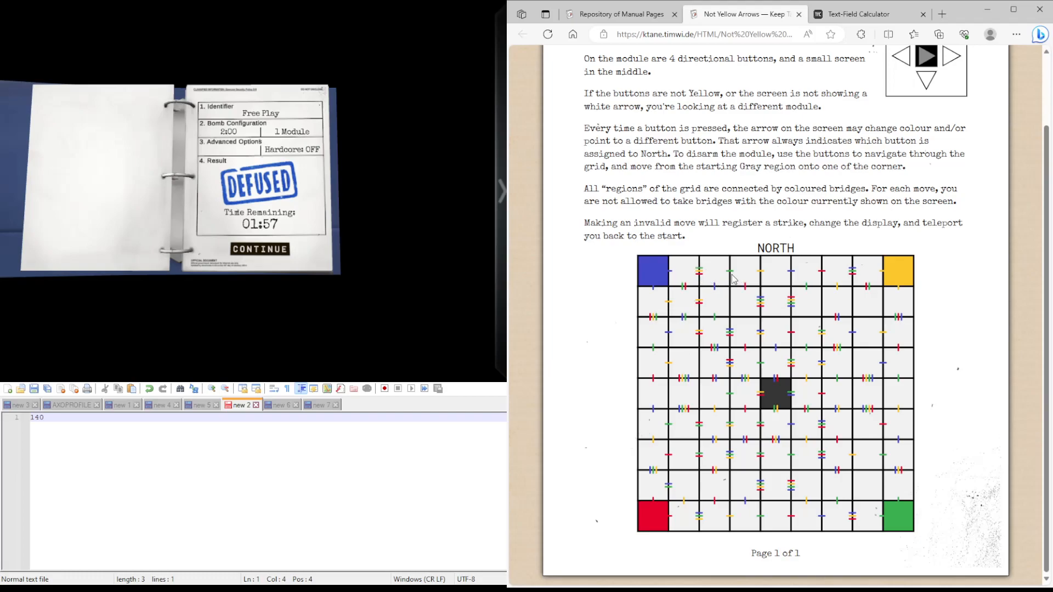
{"action": "mouse_move", "coordinate": [725, 292]}
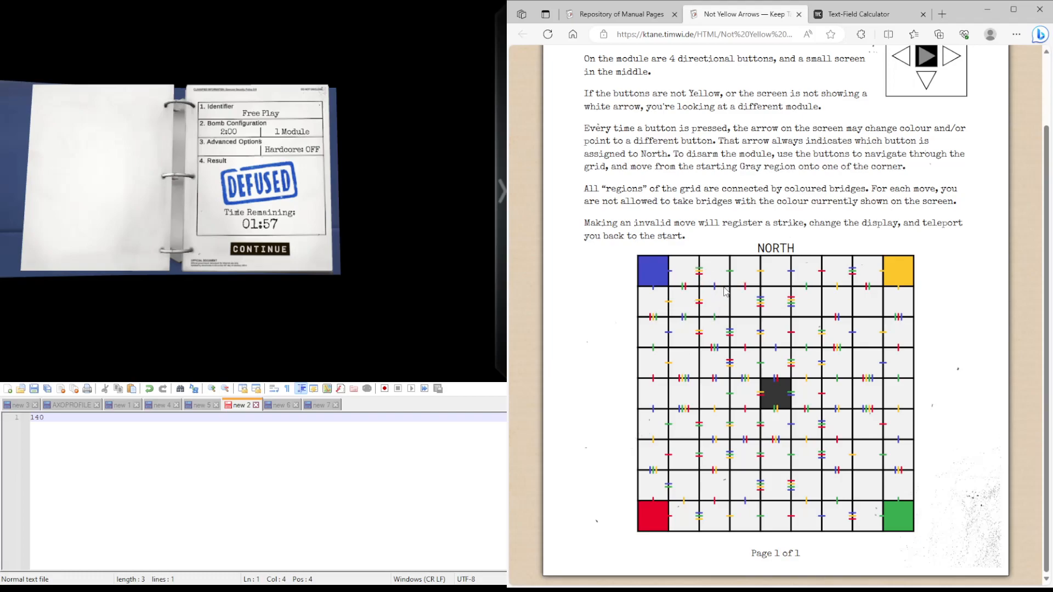
{"action": "mouse_move", "coordinate": [740, 296]}
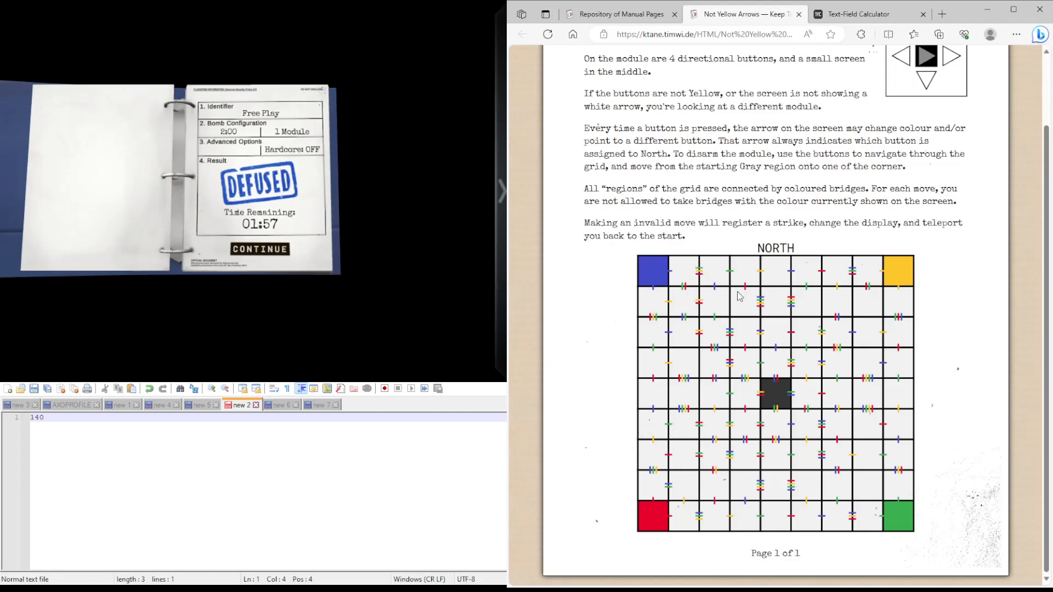
{"action": "mouse_move", "coordinate": [739, 296]}
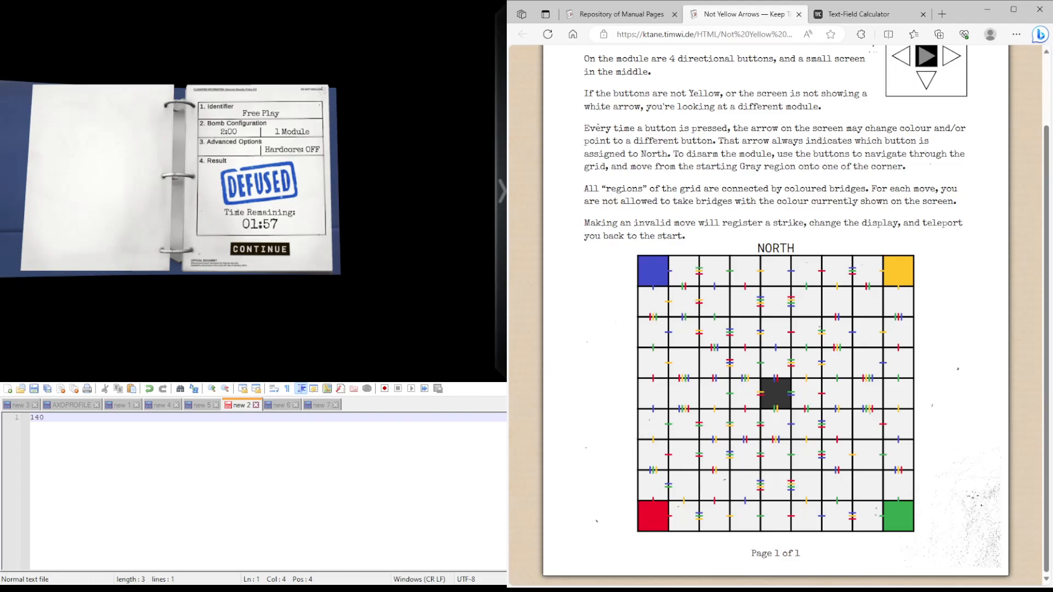
{"action": "mouse_move", "coordinate": [707, 262]}
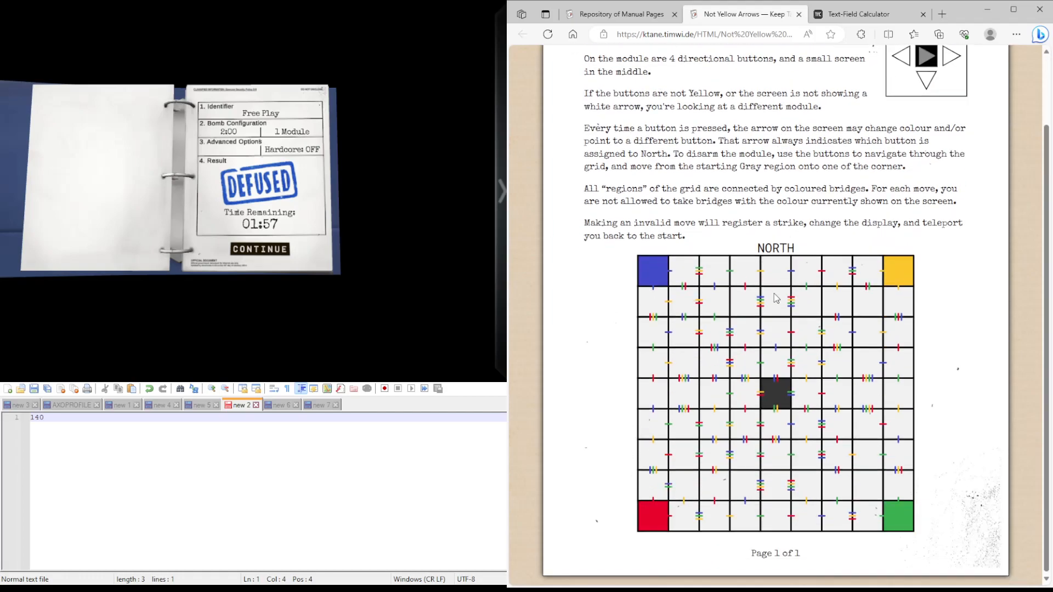
{"action": "mouse_move", "coordinate": [733, 275]}
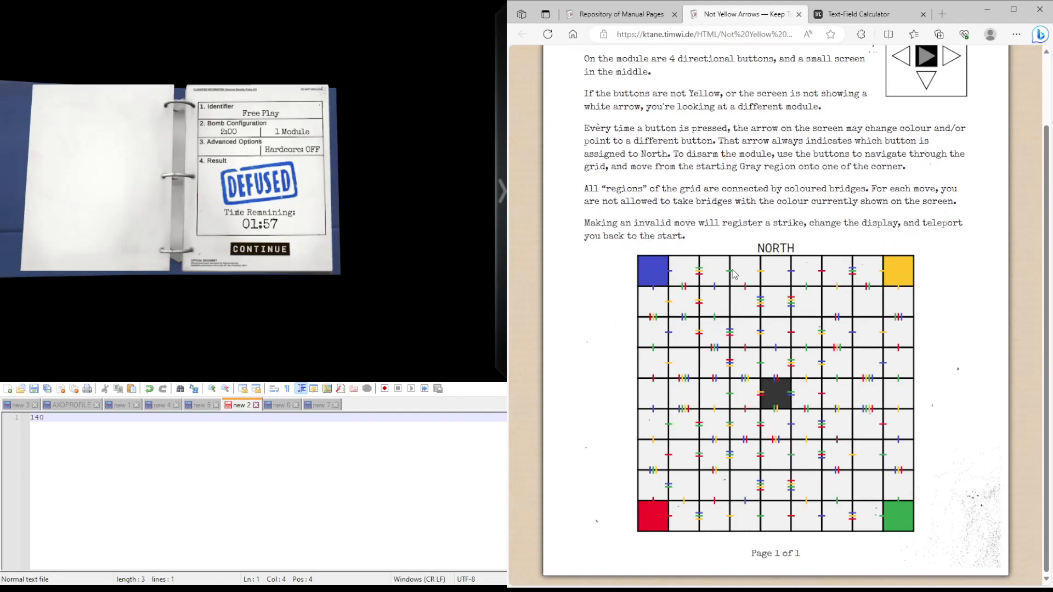
{"action": "mouse_move", "coordinate": [777, 307]}
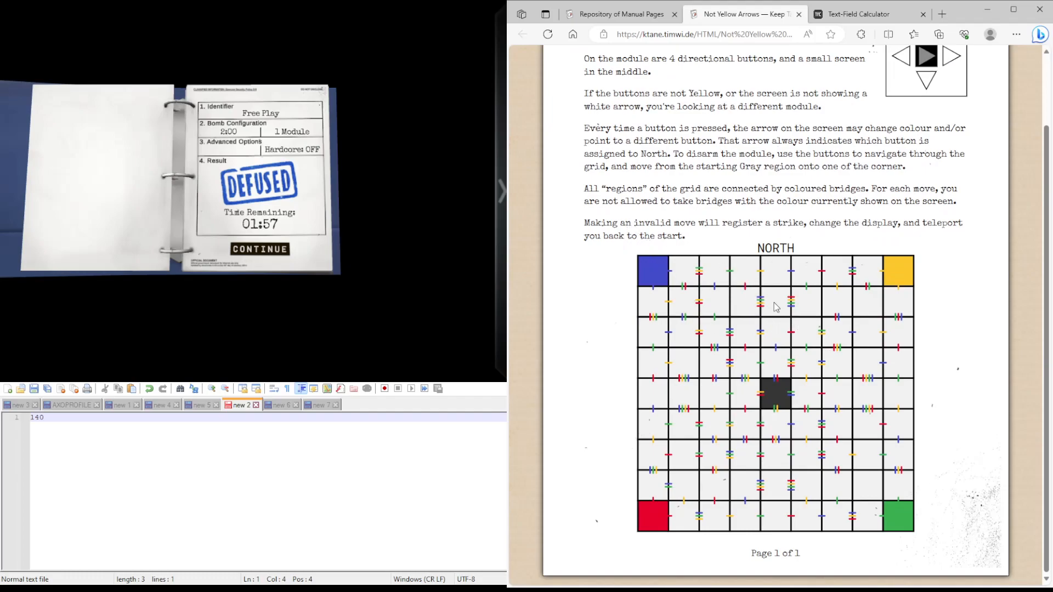
{"action": "mouse_move", "coordinate": [803, 307]}
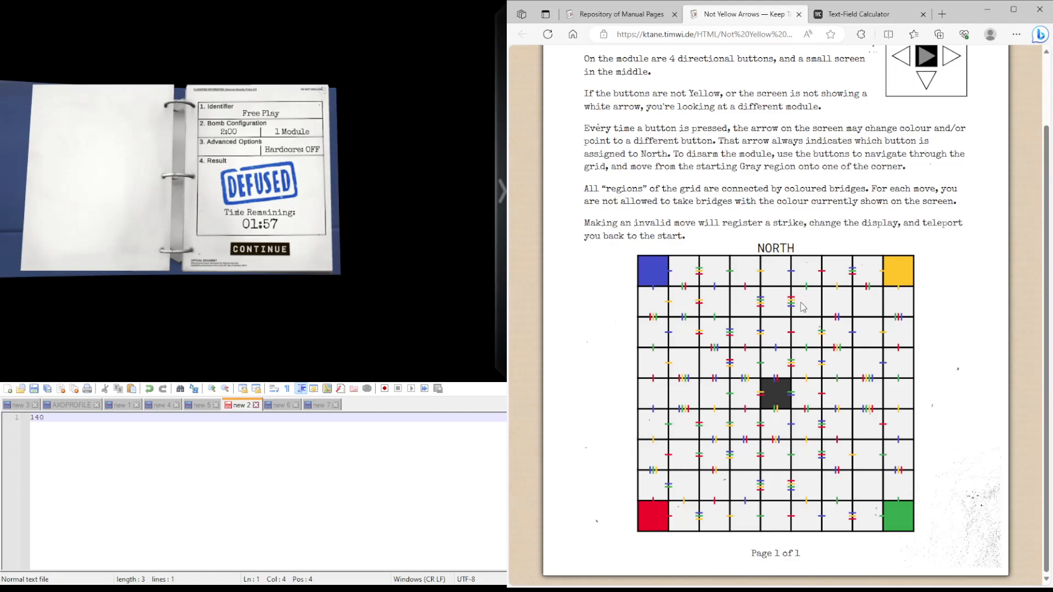
{"action": "mouse_move", "coordinate": [746, 302]}
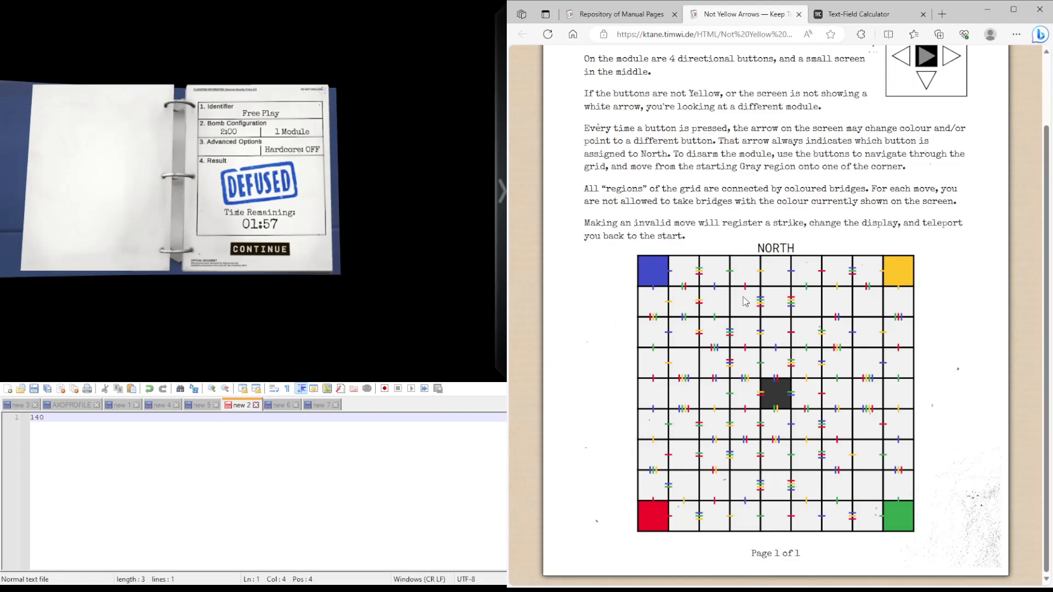
{"action": "mouse_move", "coordinate": [785, 310]}
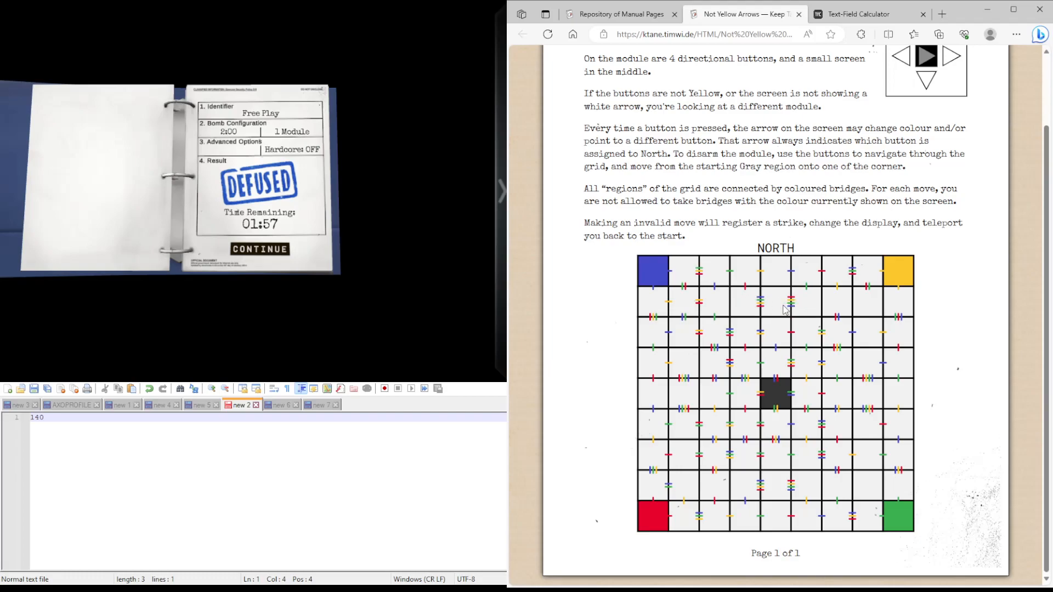